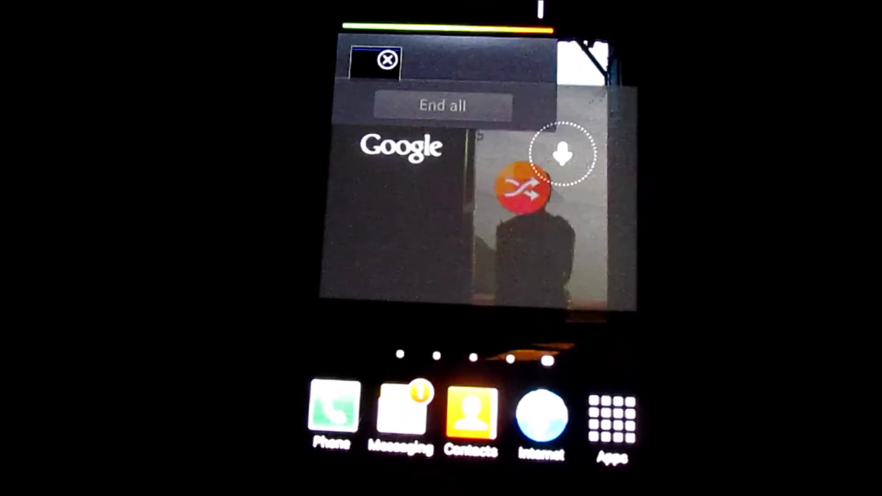
Launch Google voice search from the floating widget's microphone, listening in English (UK).
{"action": "left_click", "coordinate": [563, 153]}
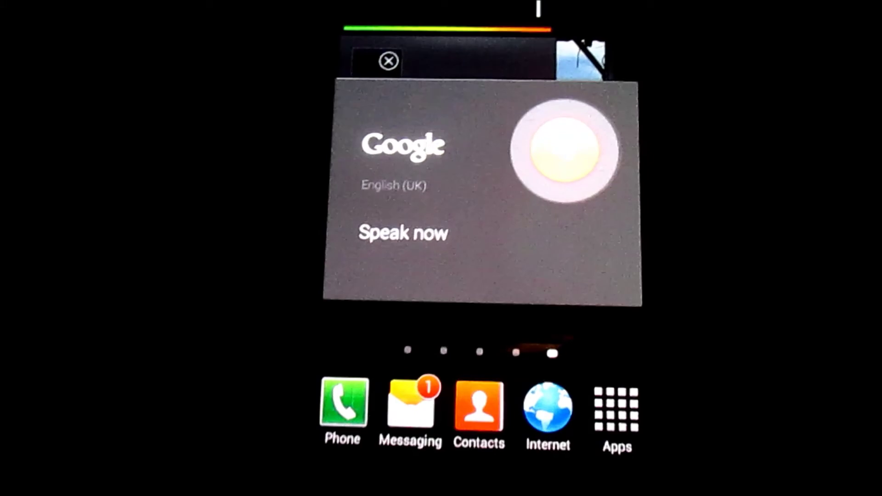